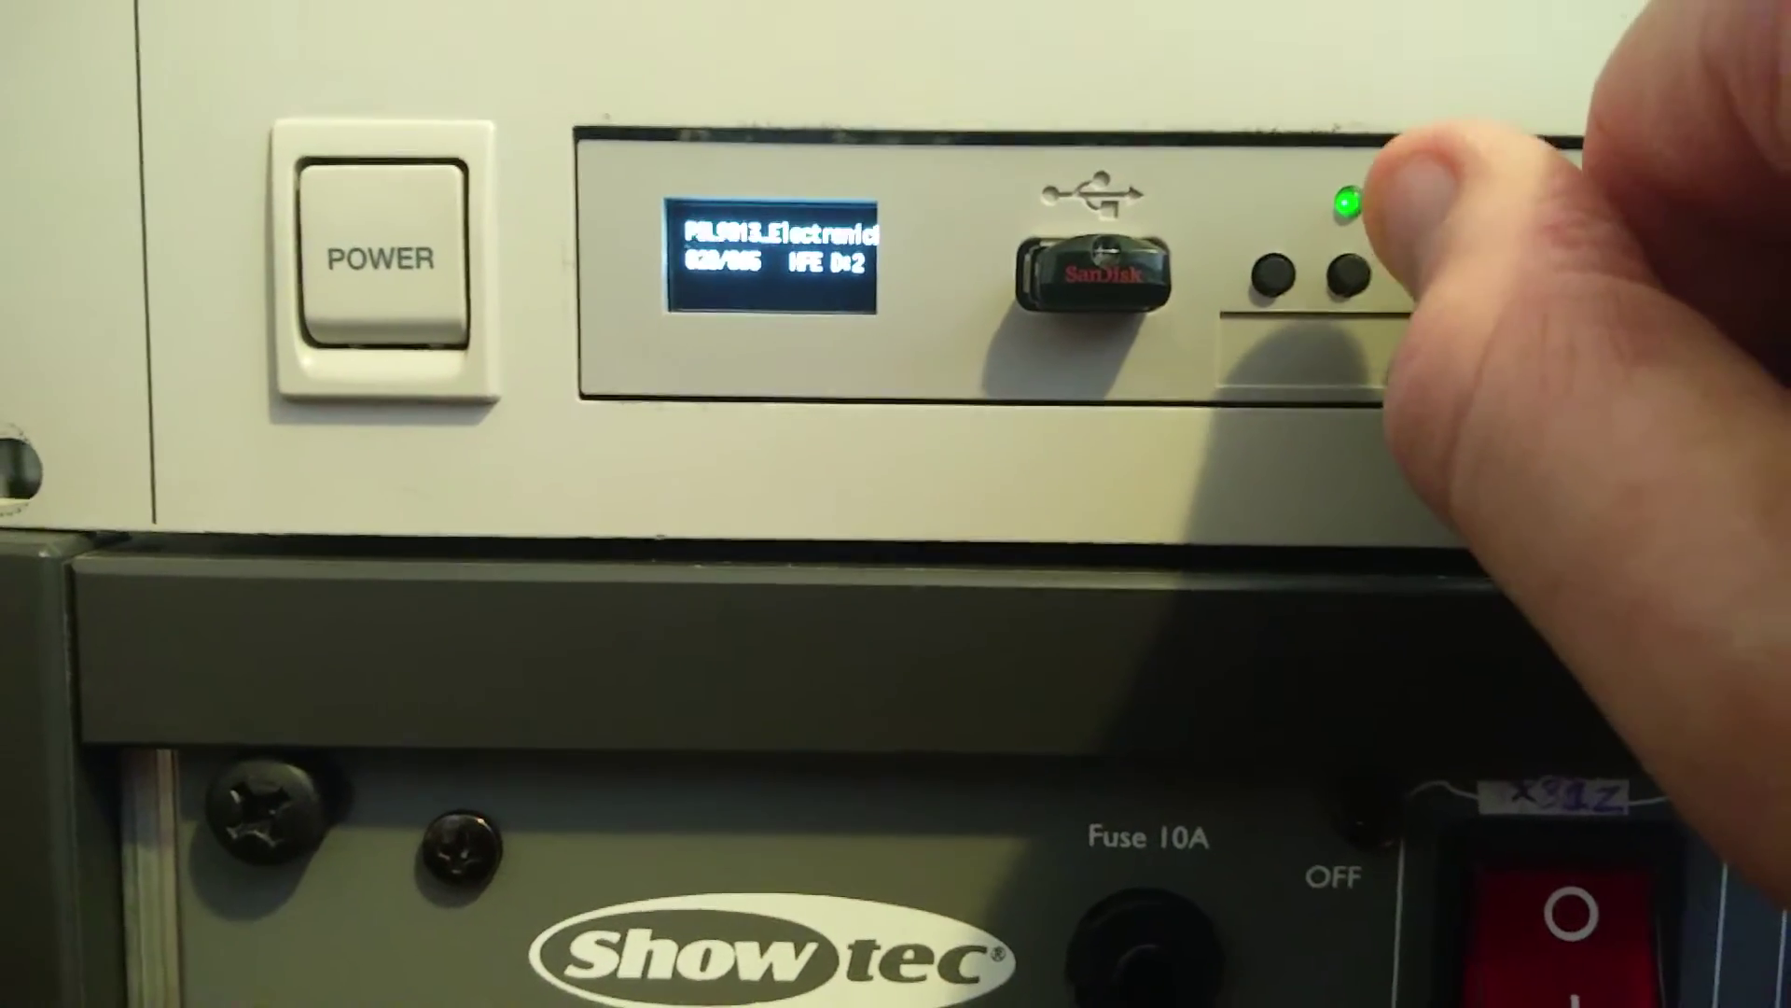
left_click(1349, 272)
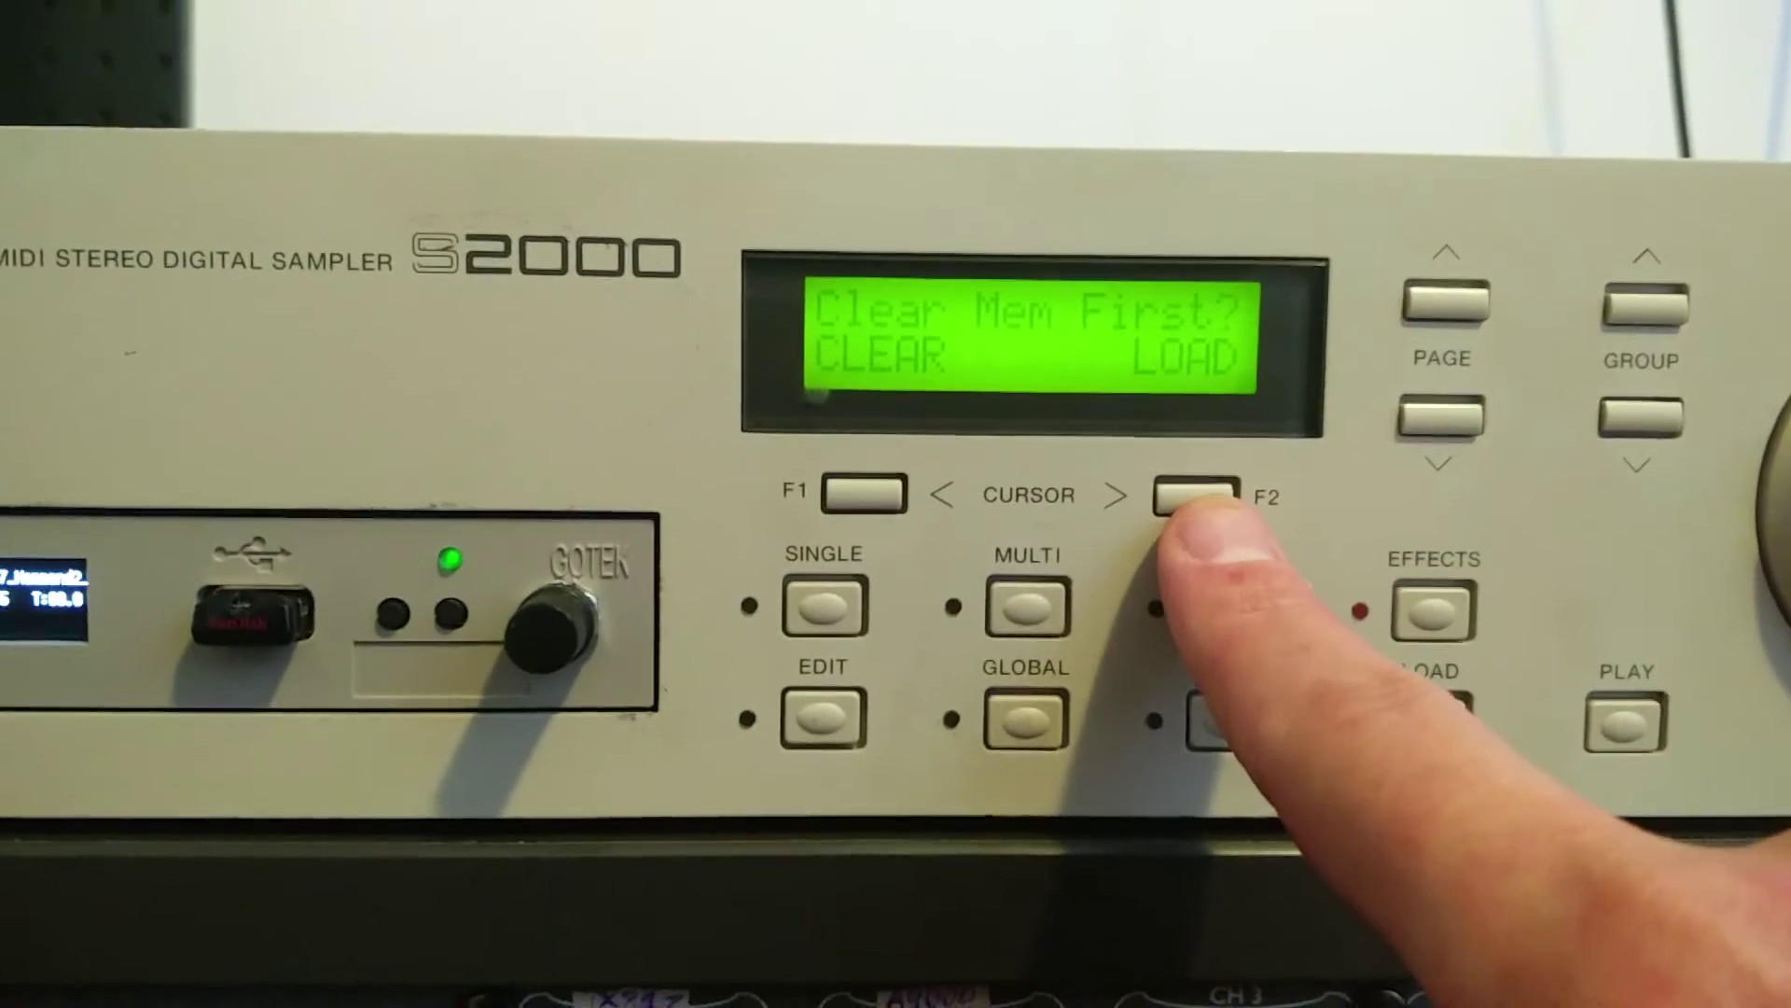
left_click(1187, 496)
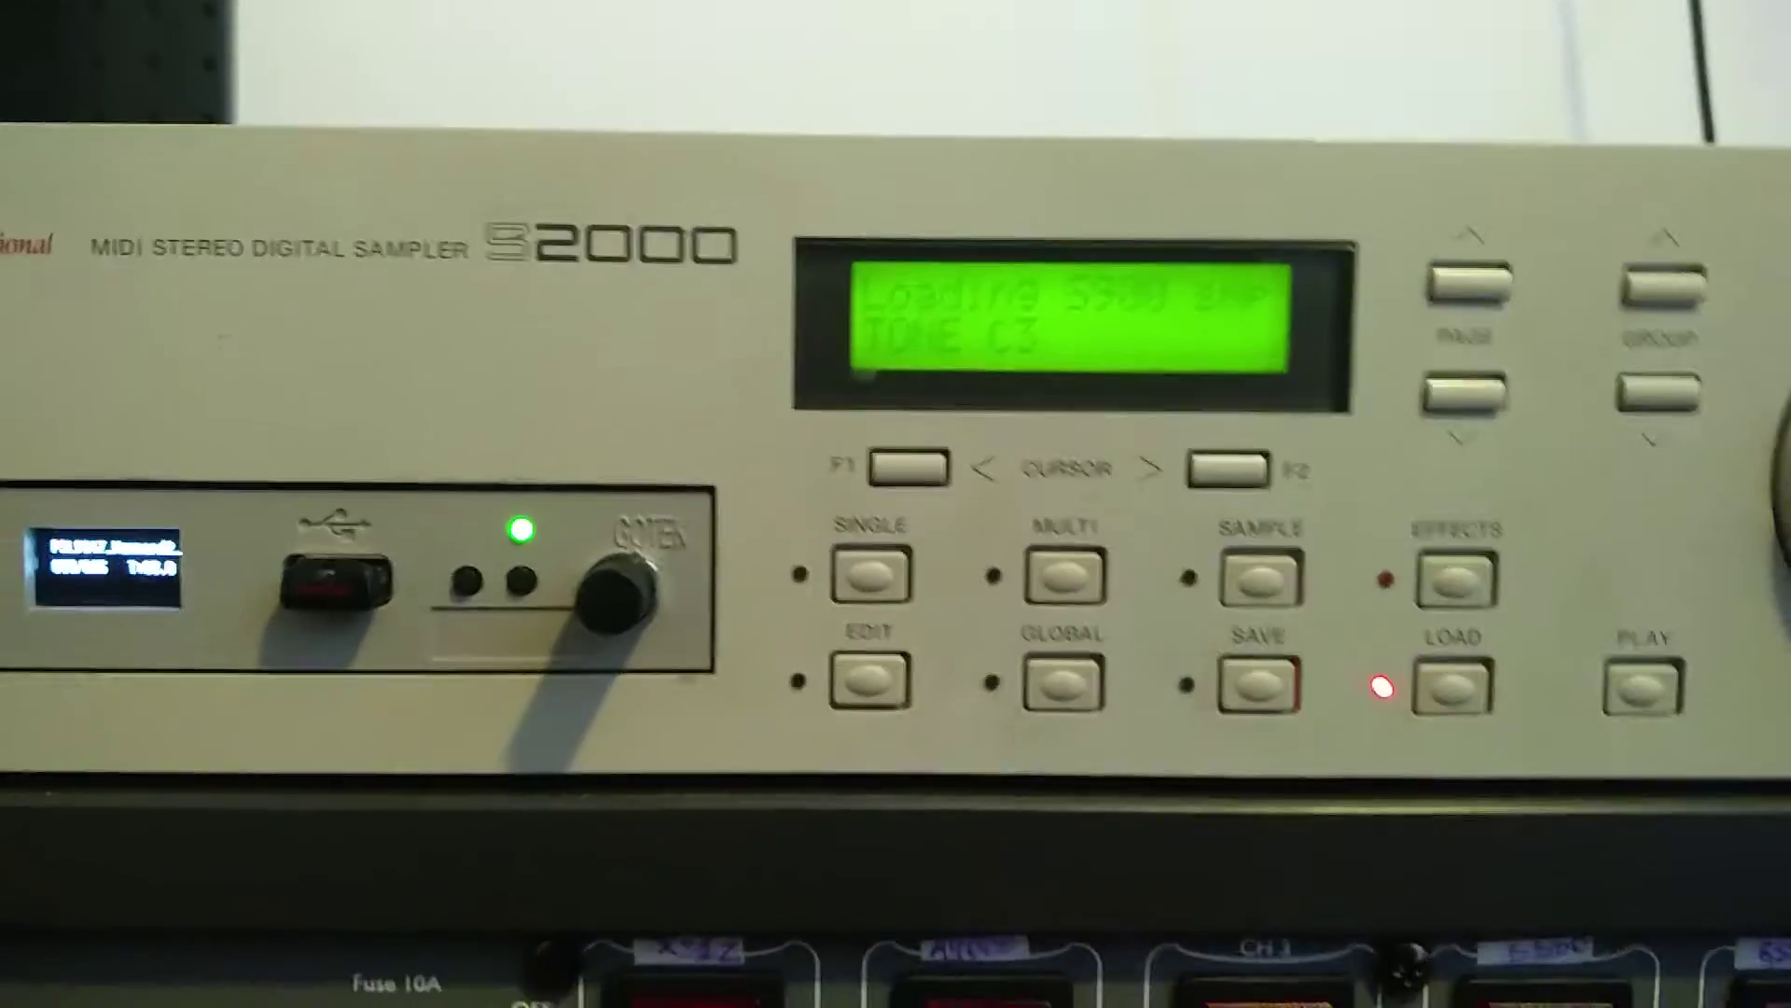